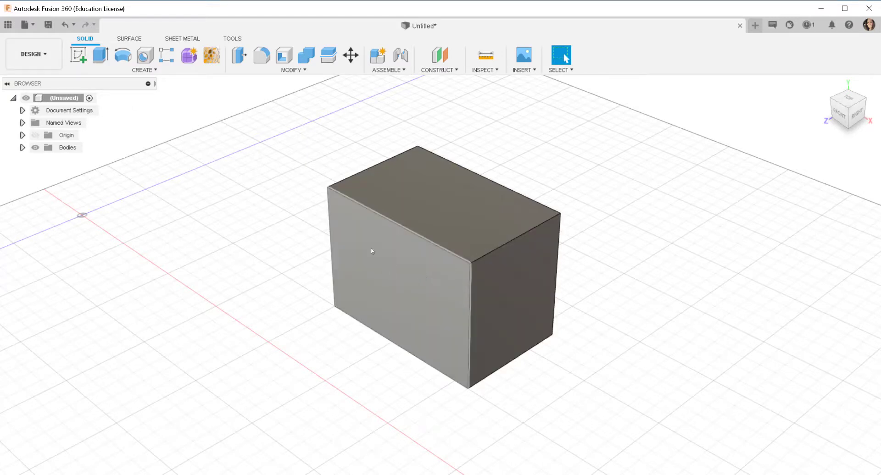
mouse_move(212, 55)
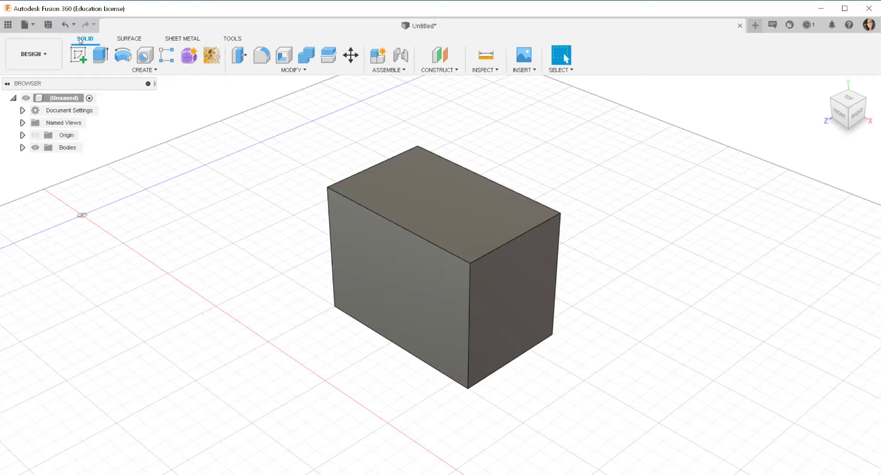
Open the Fusion 360 add-in App Store from the Tools tab
click(232, 38)
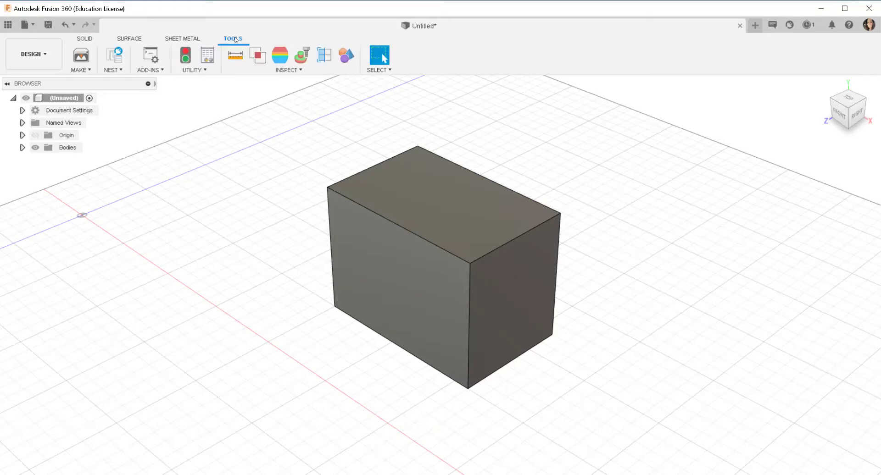
click(147, 70)
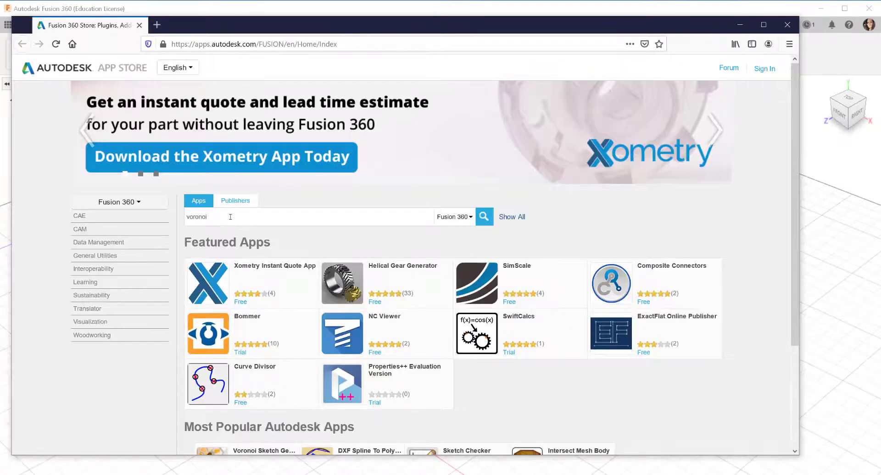
Search the store for 'voronoi' and open the Voronoi Sketch Generator listing
click(483, 217)
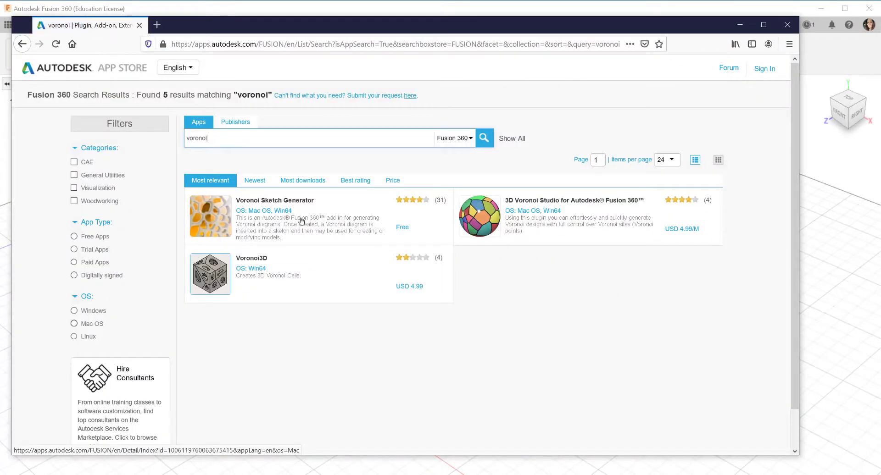
click(275, 200)
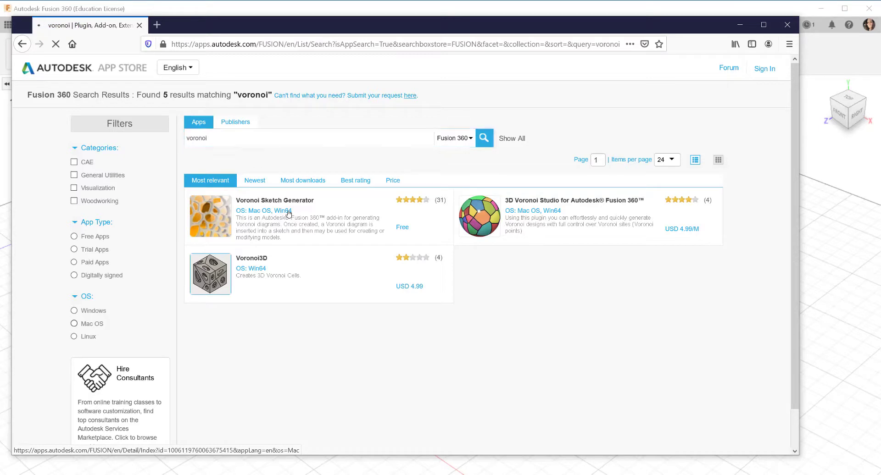
click(274, 201)
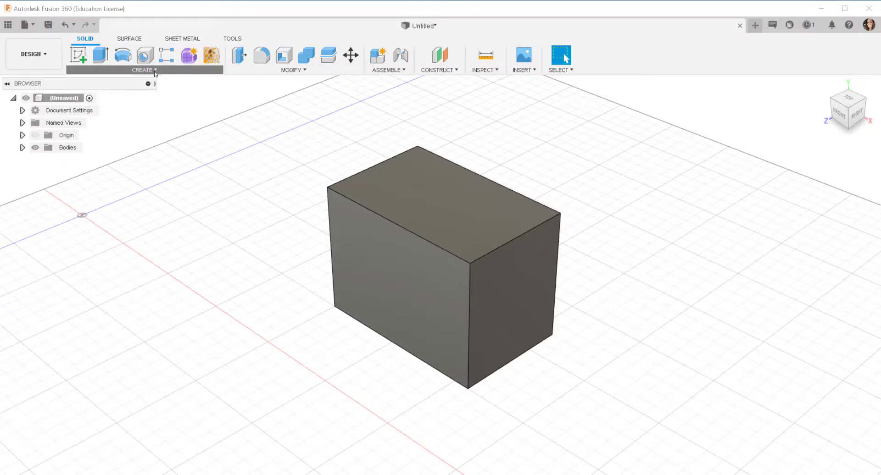
Launch Voronoi Sketch Generator from the Create menu, showing a 100-cell curved pattern
click(144, 69)
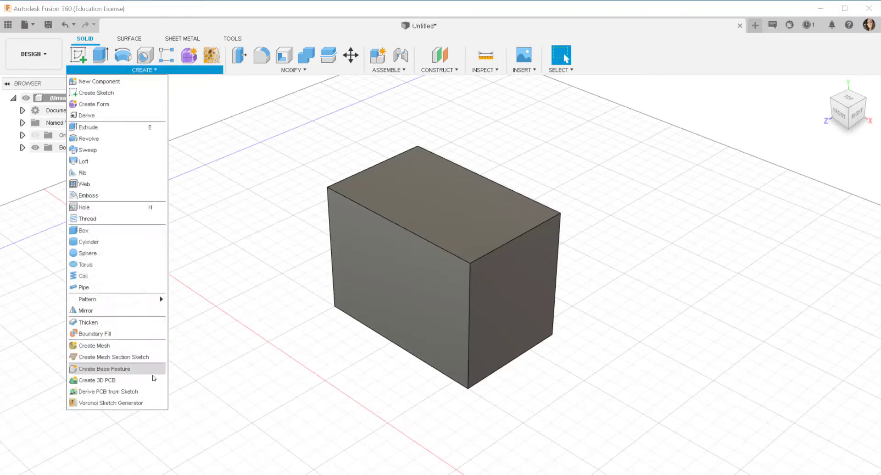
click(111, 403)
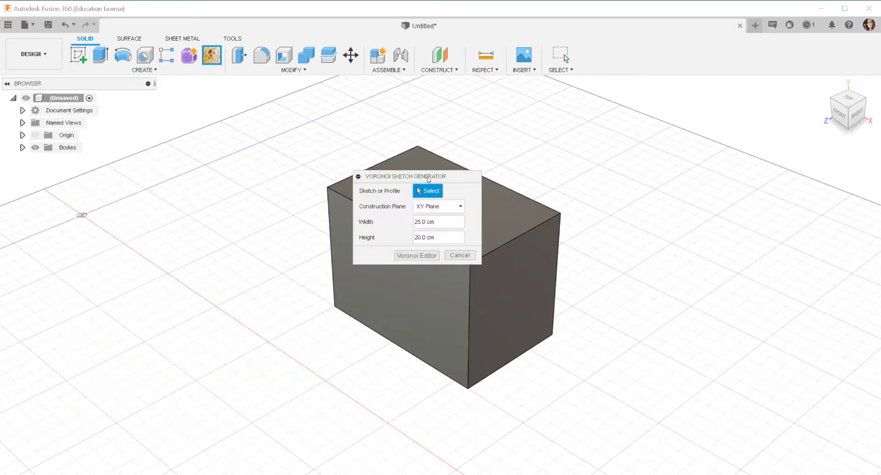
drag(413, 177, 219, 170)
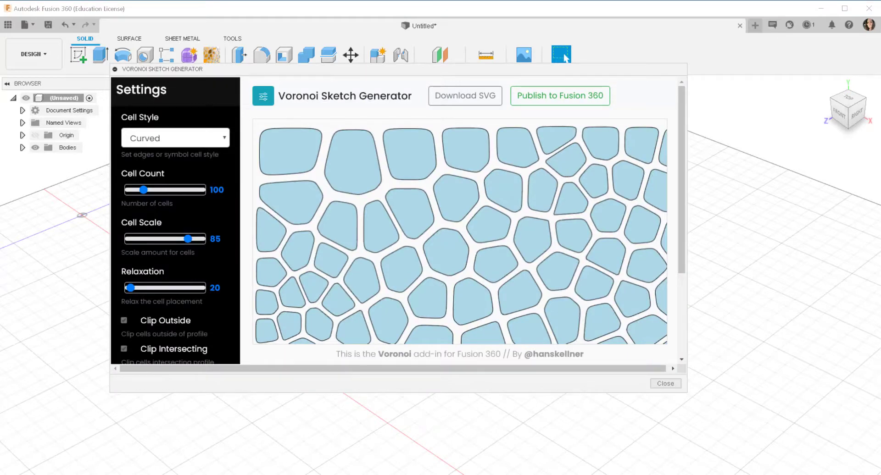
Raise the cell count to 126 and reduce the cell scale to 68
drag(143, 189, 164, 189)
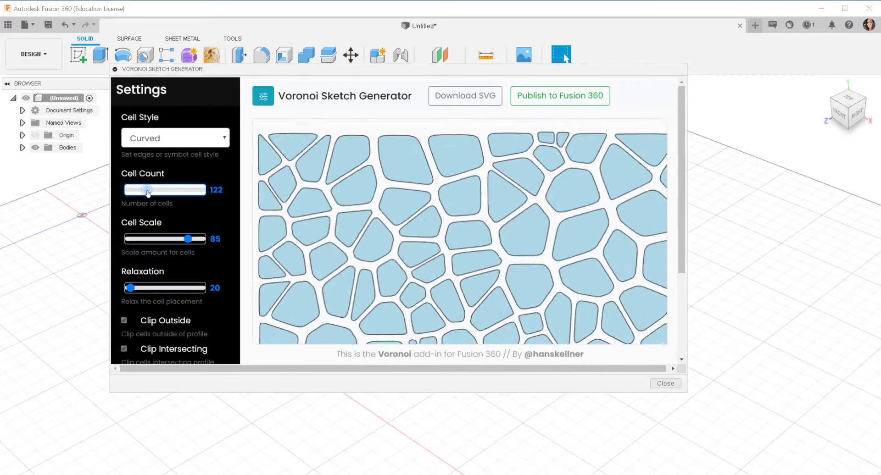
drag(188, 238, 190, 239)
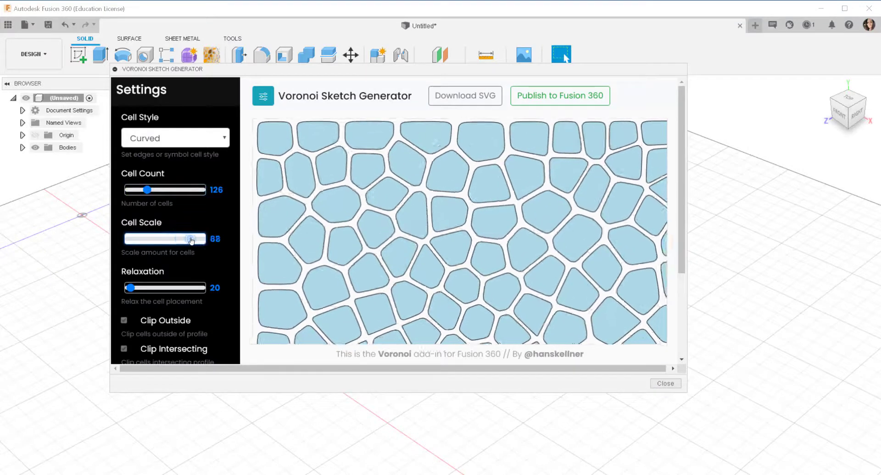
drag(130, 288, 149, 287)
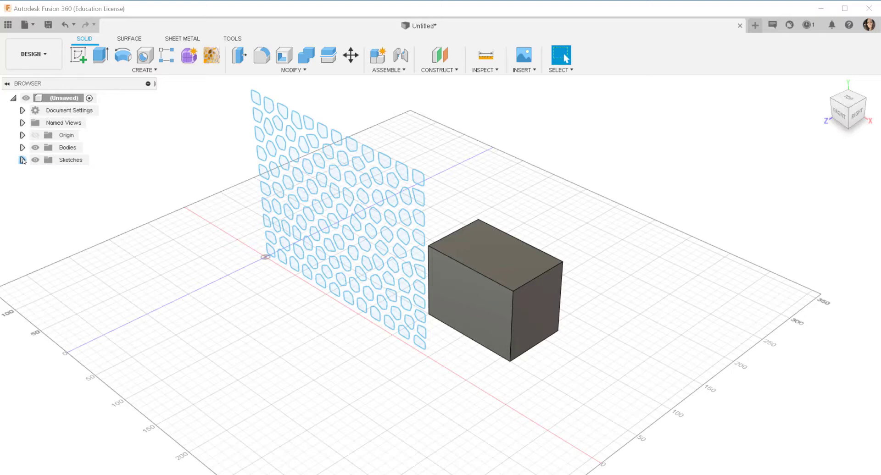
Expand Sketches, select Voronoi - Sketch6, and bring up its context menu
click(23, 160)
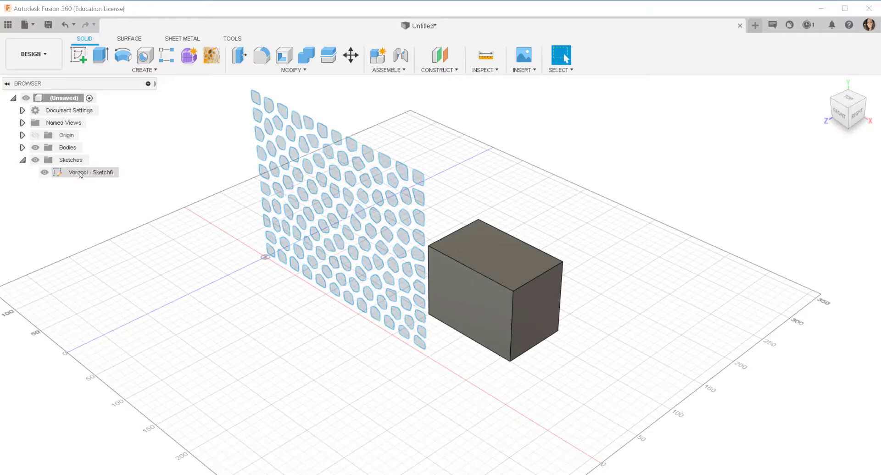
click(88, 172)
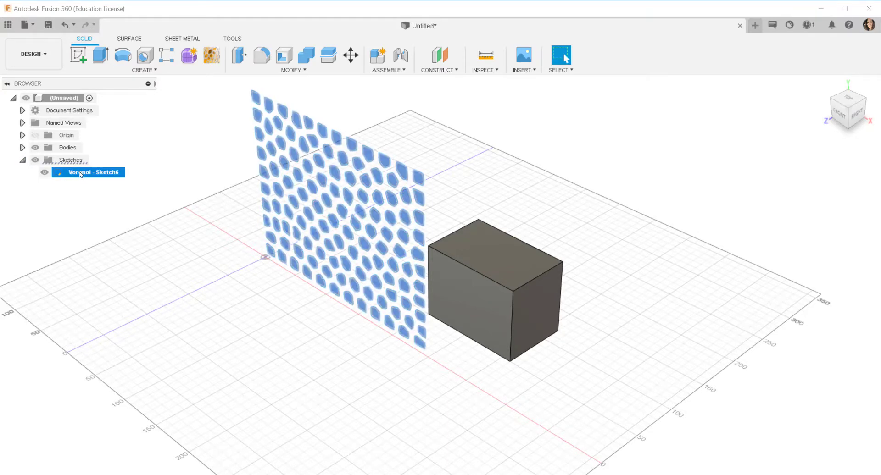
right_click(87, 172)
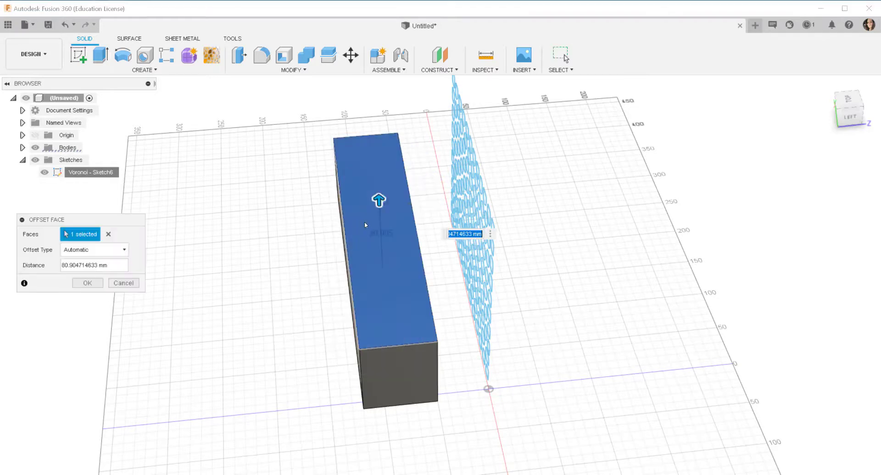
Press-pull the box face so the box reaches the Voronoi sketch plane
drag(378, 200, 373, 94)
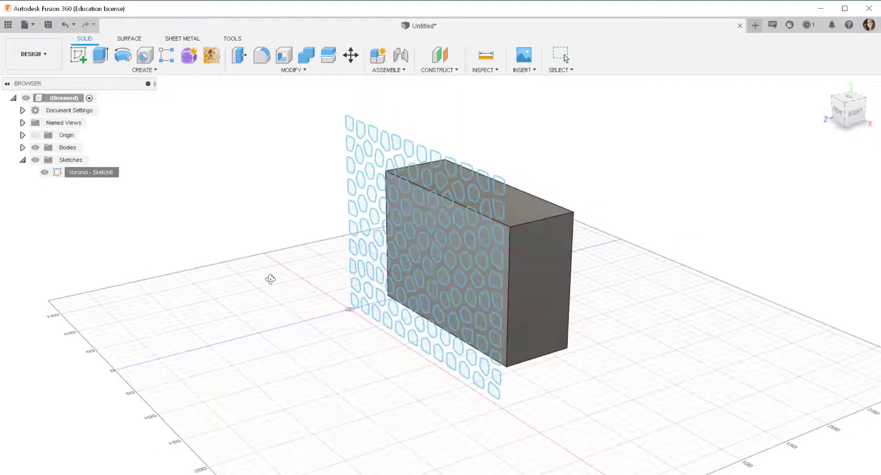
Start a Press Pull extrude on all 126 Voronoi cell profiles, at 0 mm
click(92, 172)
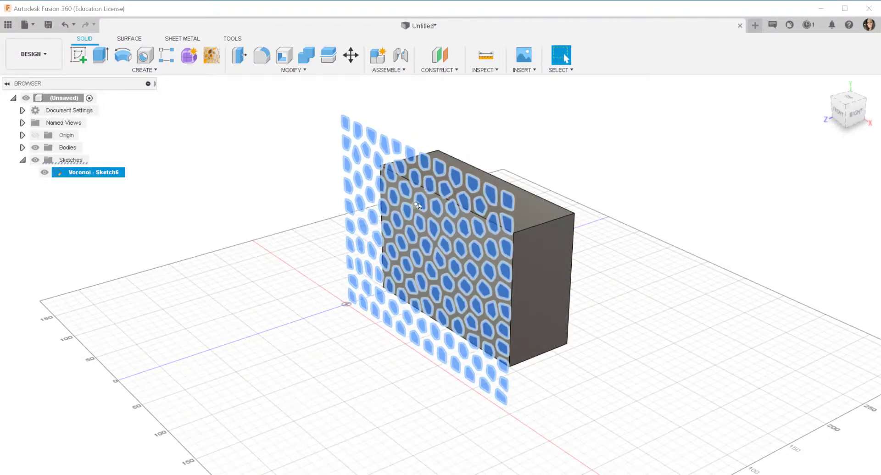
right_click(419, 205)
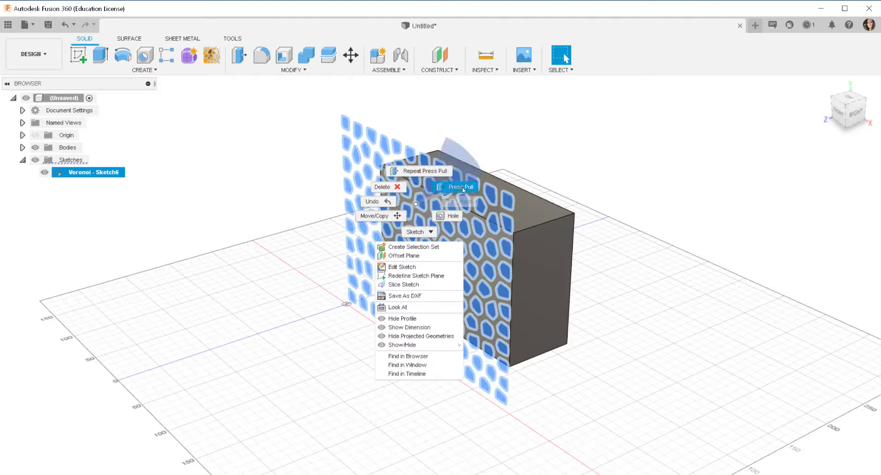
click(460, 187)
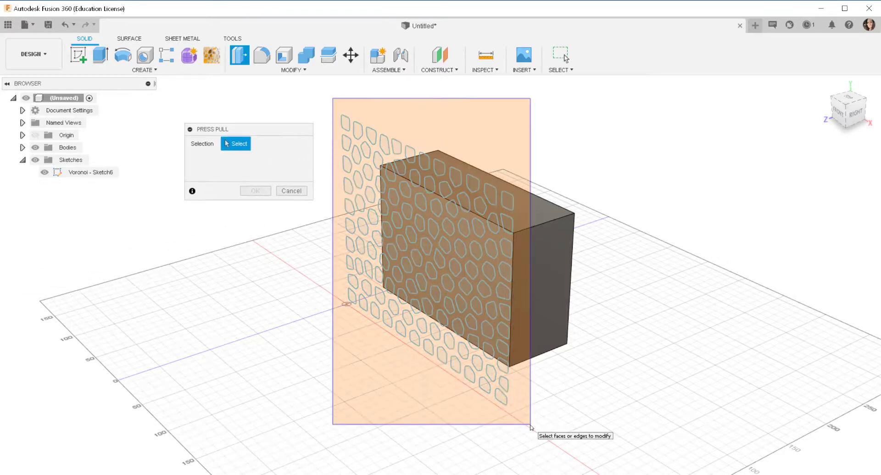
click(99, 56)
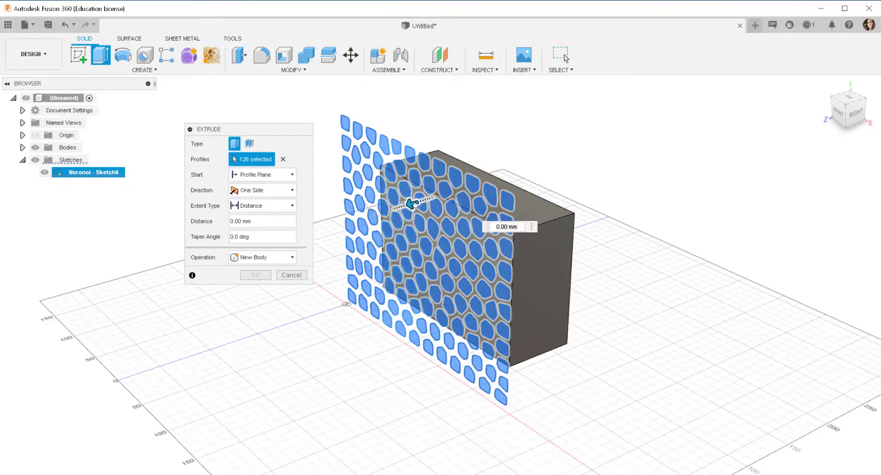
Cut the Voronoi cells -91.732 mm through the box and confirm
drag(416, 203, 443, 194)
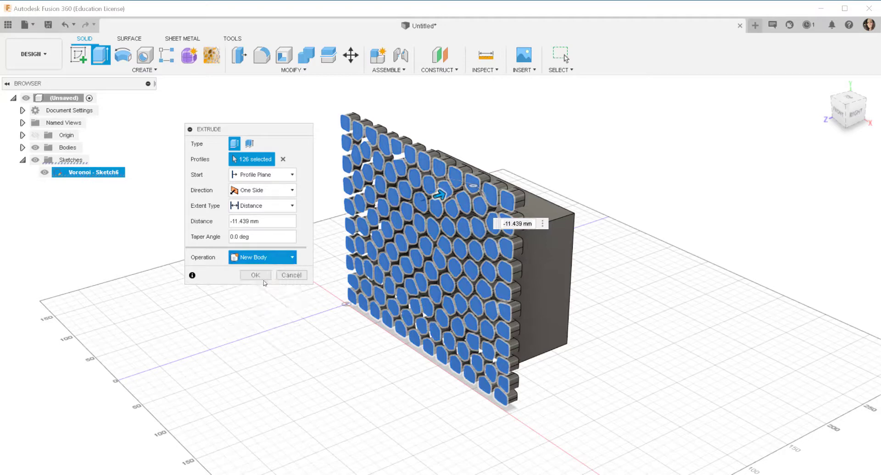
click(261, 257)
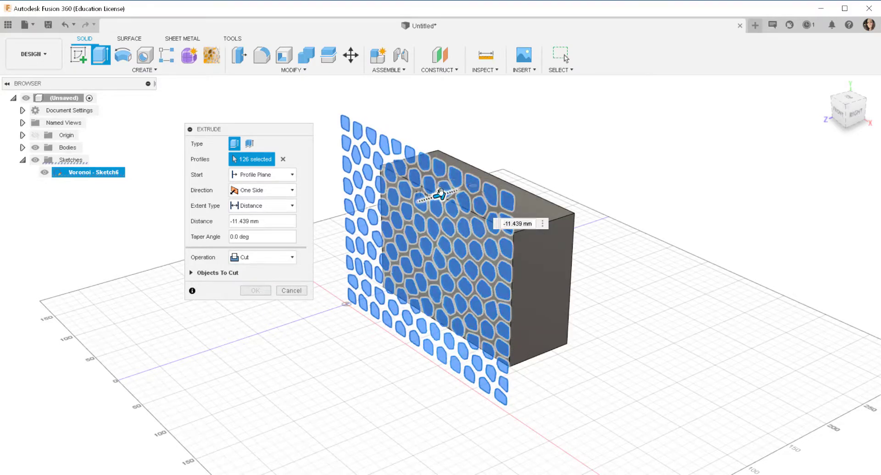
drag(441, 194, 461, 188)
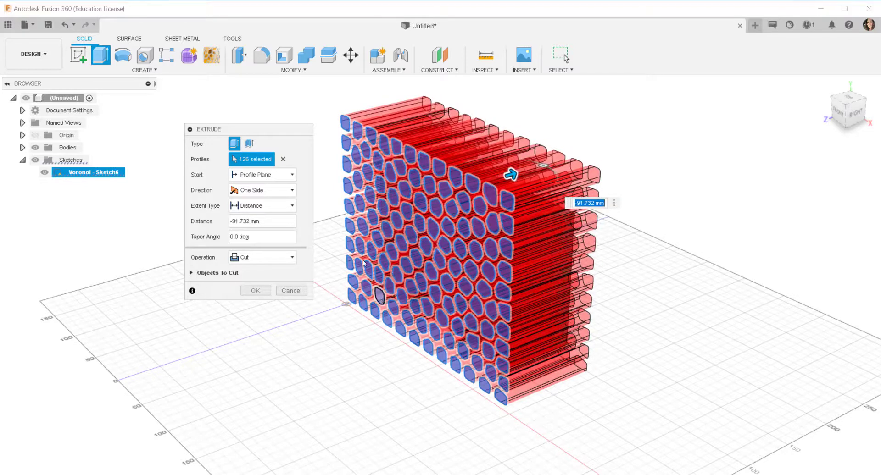
click(255, 290)
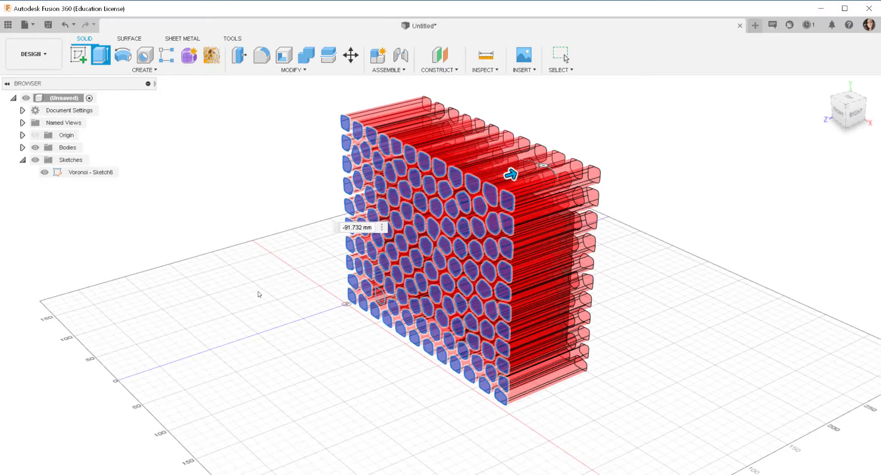